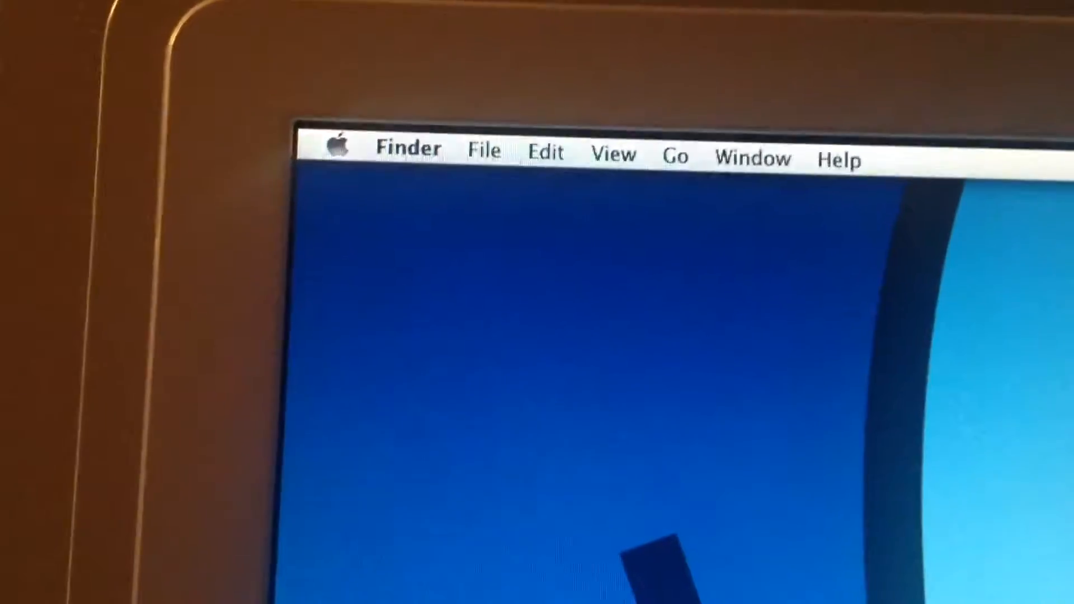
# - Check this Mac's system version in About This Mac, then dismiss it
pyautogui.click(336, 145)
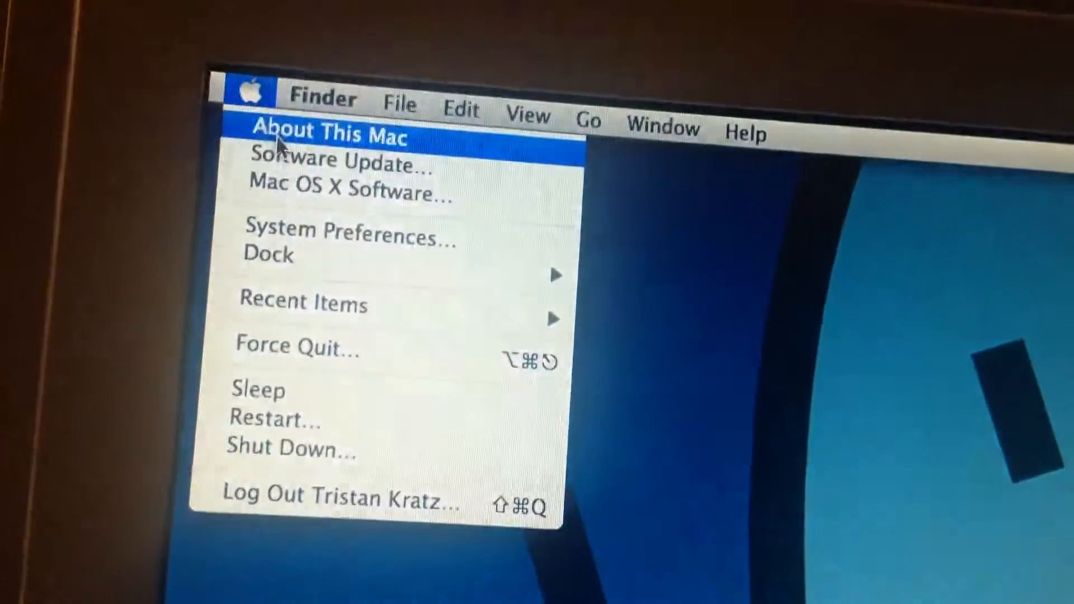
pyautogui.click(331, 134)
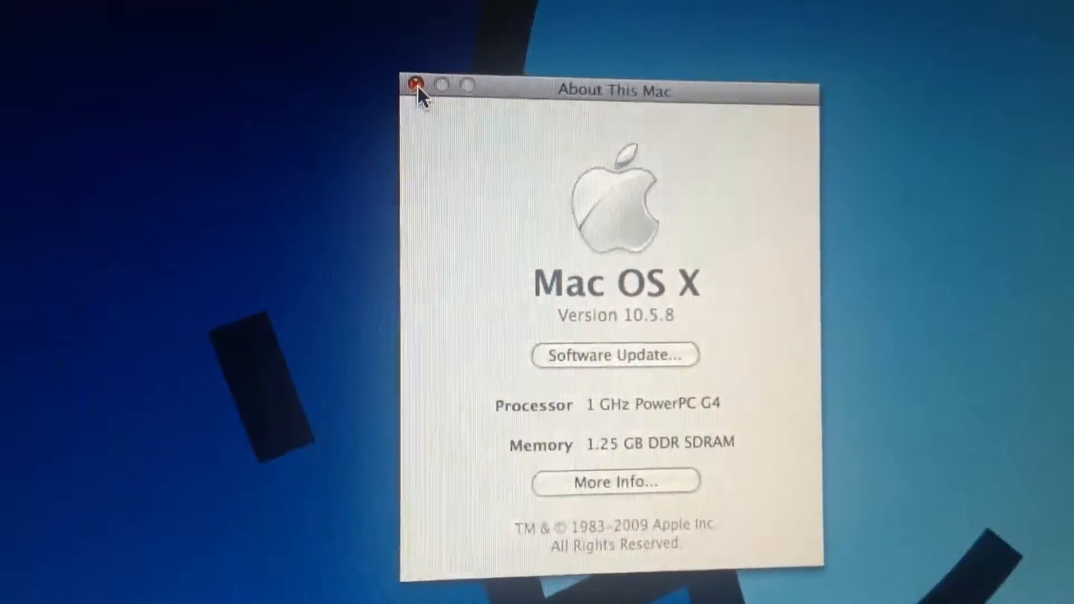
pyautogui.click(416, 86)
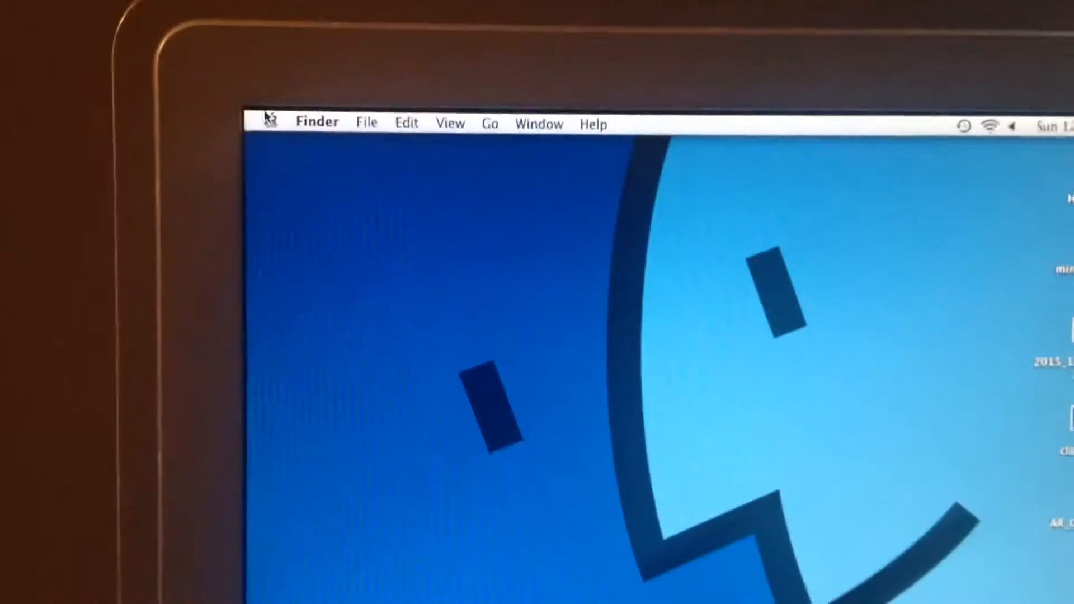
# - Restart the Mac from the Apple menu and confirm, booting to the grey Apple screen
pyautogui.click(235, 125)
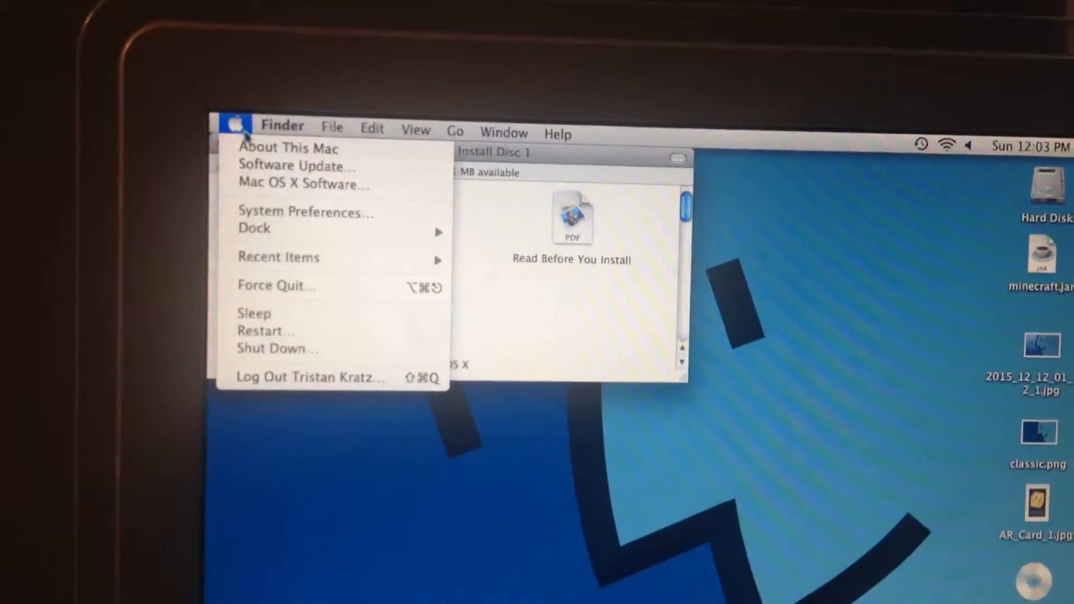
pyautogui.moveTo(274, 298)
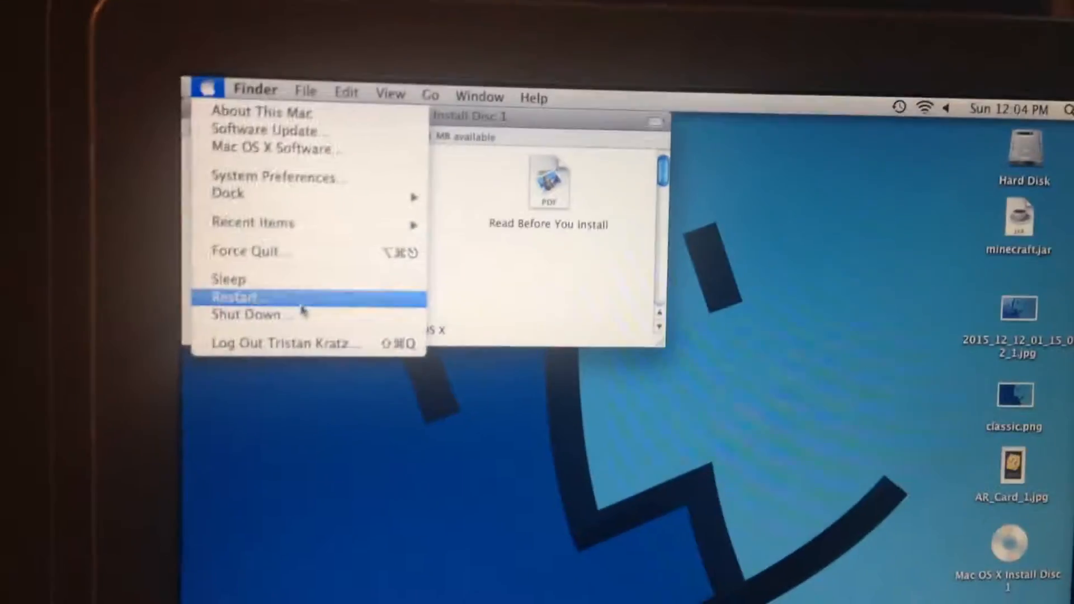
pyautogui.click(236, 298)
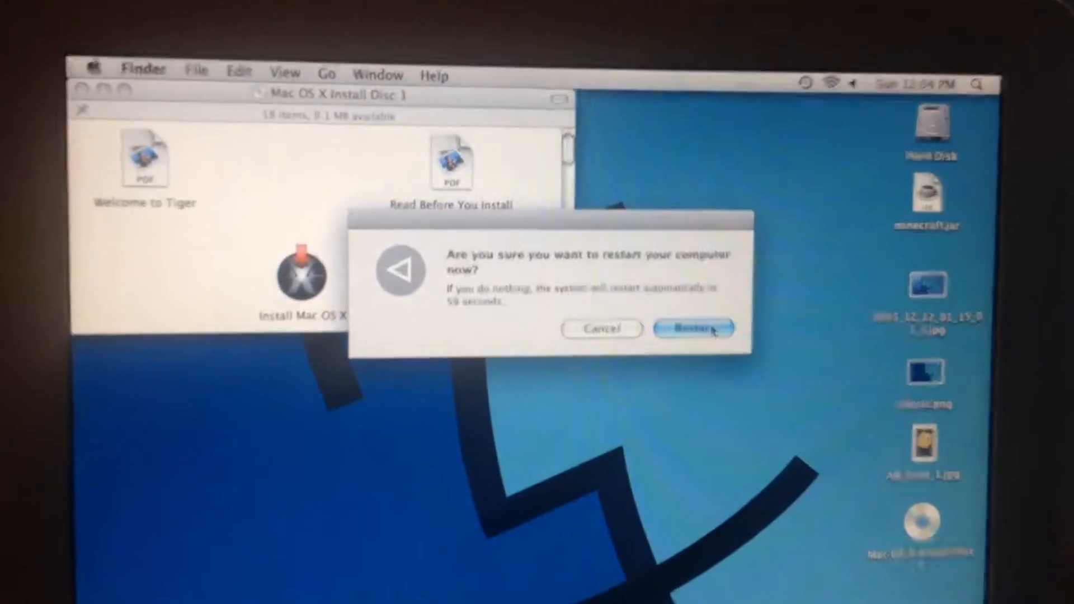
pyautogui.click(693, 327)
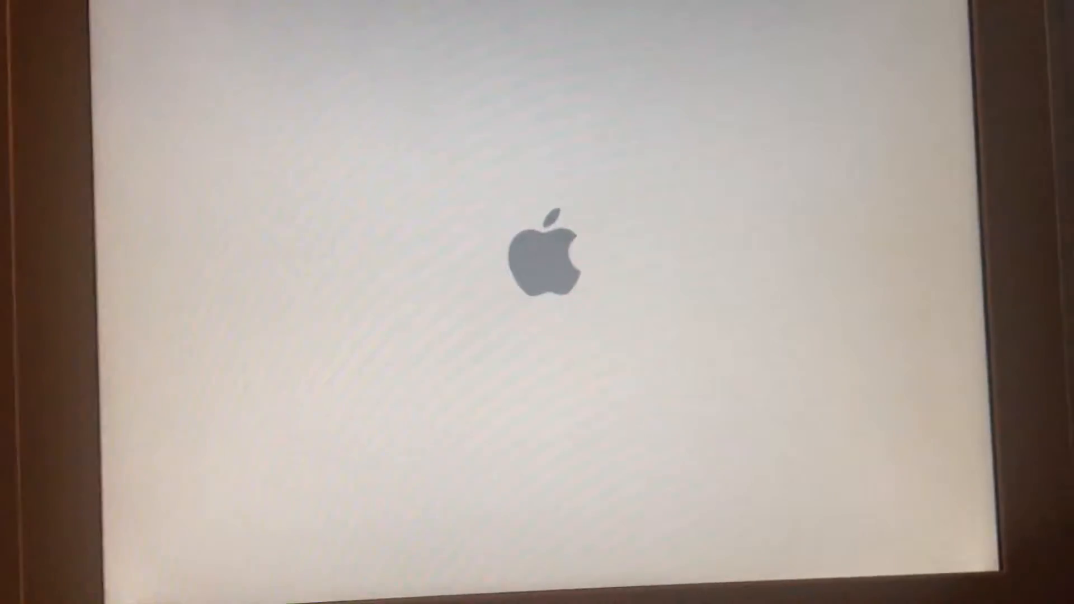